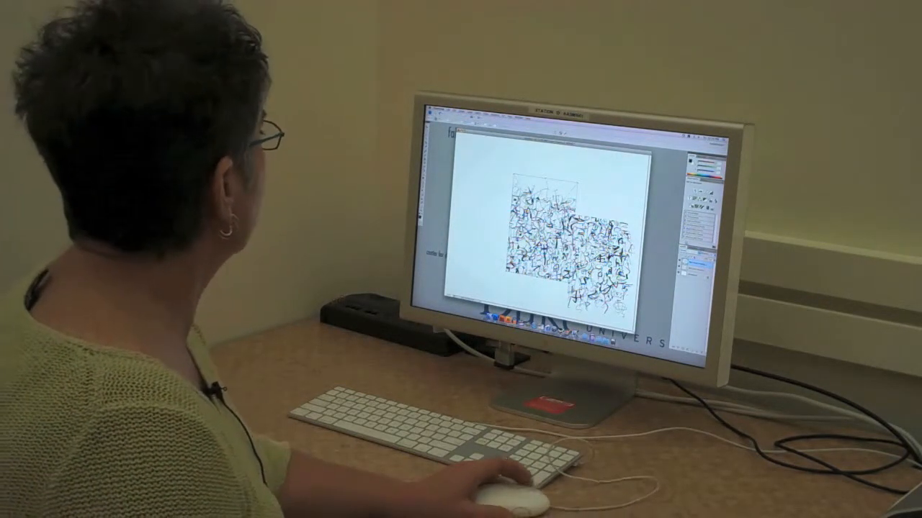
Drop down the File menu to reach commands for the letterform tile
{"action": "left_click", "coordinate": [453, 115]}
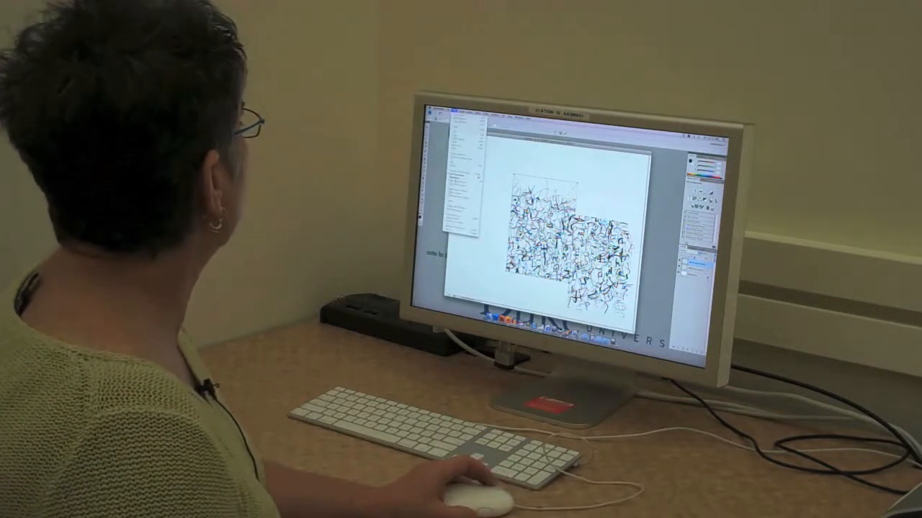